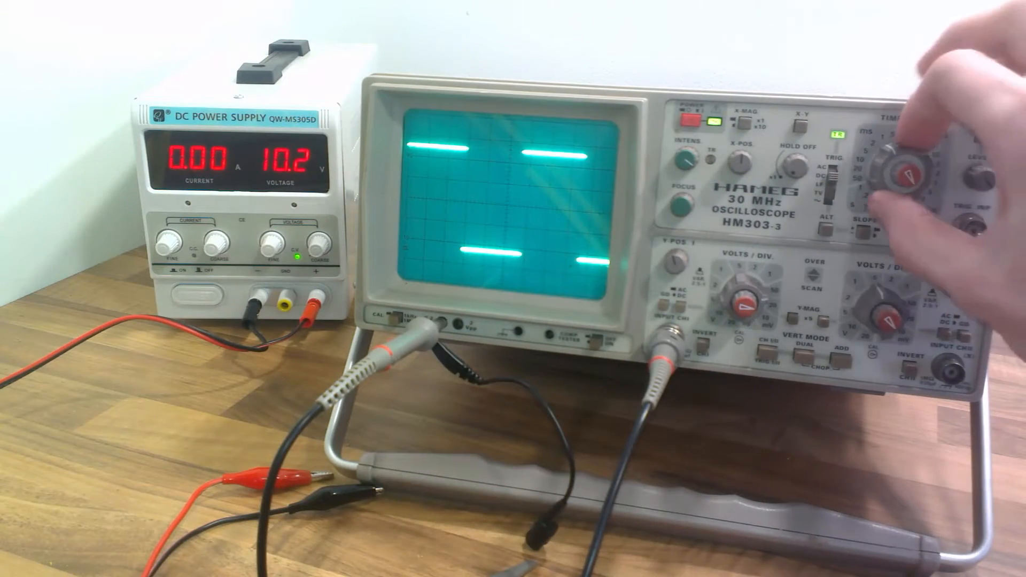
{"action": "left_click", "coordinate": [900, 166]}
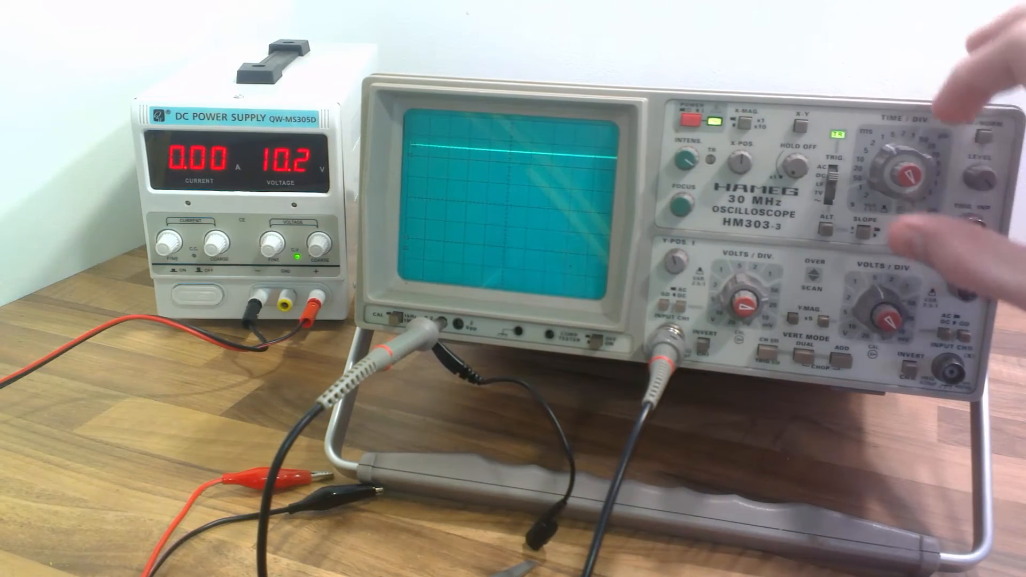